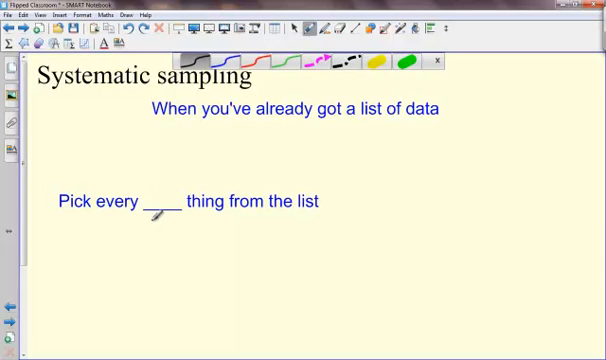
# Handwrite 5th and 10th as examples under the 'Pick every ___ thing' line.
pyautogui.moveTo(144, 230); pyautogui.dragTo(190, 236)
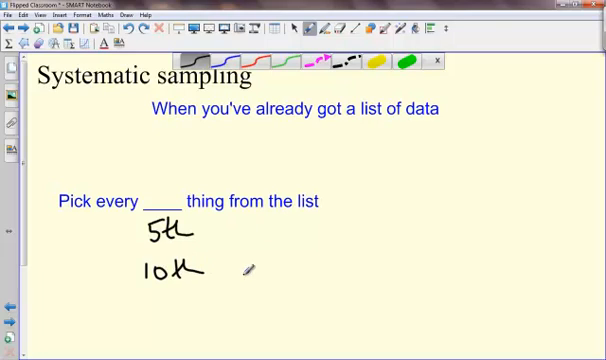
pyautogui.moveTo(84, 106)
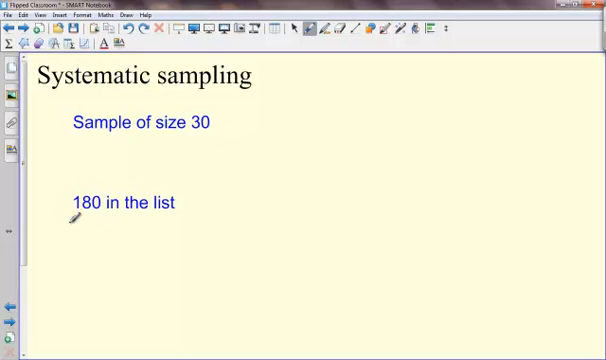
pyautogui.moveTo(302, 120)
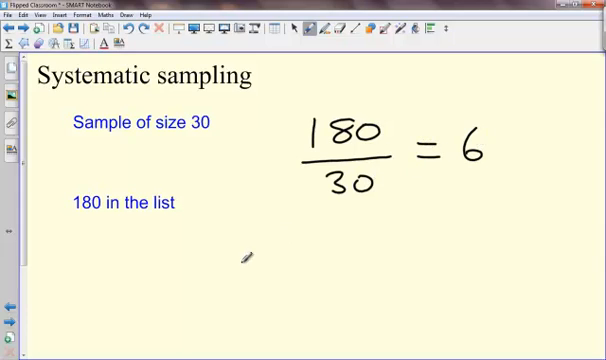
# Write the working 180/30 = 6, giving every 6th item, beside the sample-of-30 text.
pyautogui.write('6th')
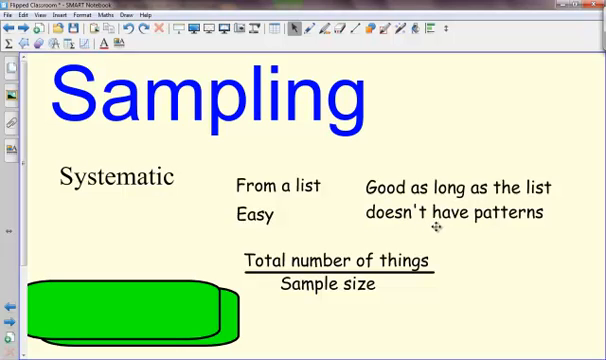
pyautogui.moveTo(438, 224)
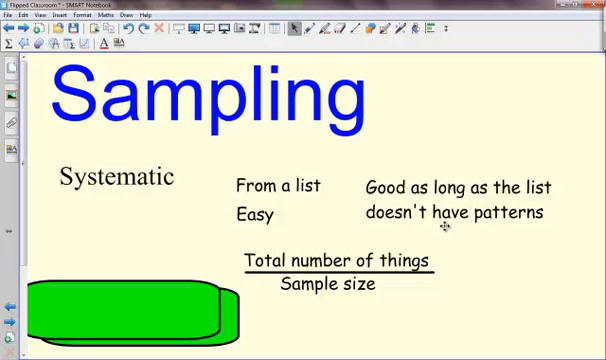